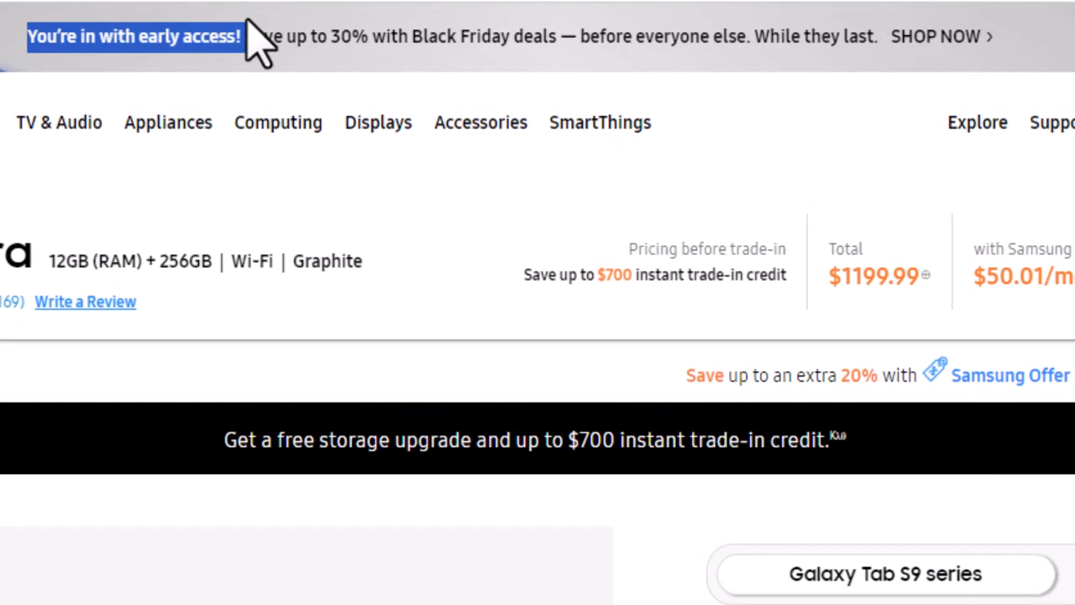
pyautogui.moveTo(252, 46)
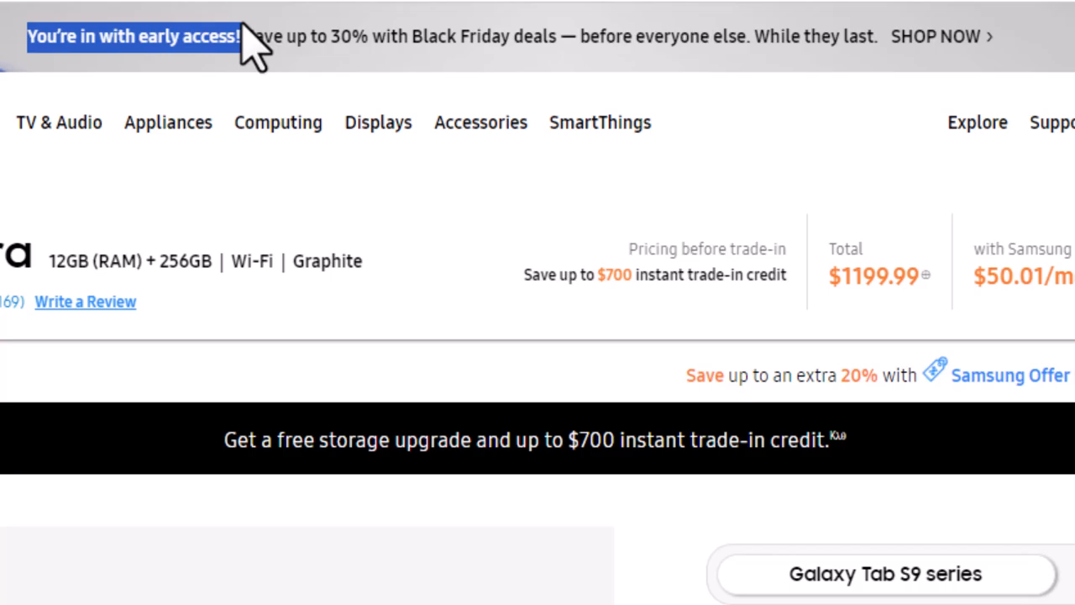
# Step: Select the 12GB RAM + 512GB storage option for the Galaxy Tab S9 Ultra
pyautogui.scroll(3)
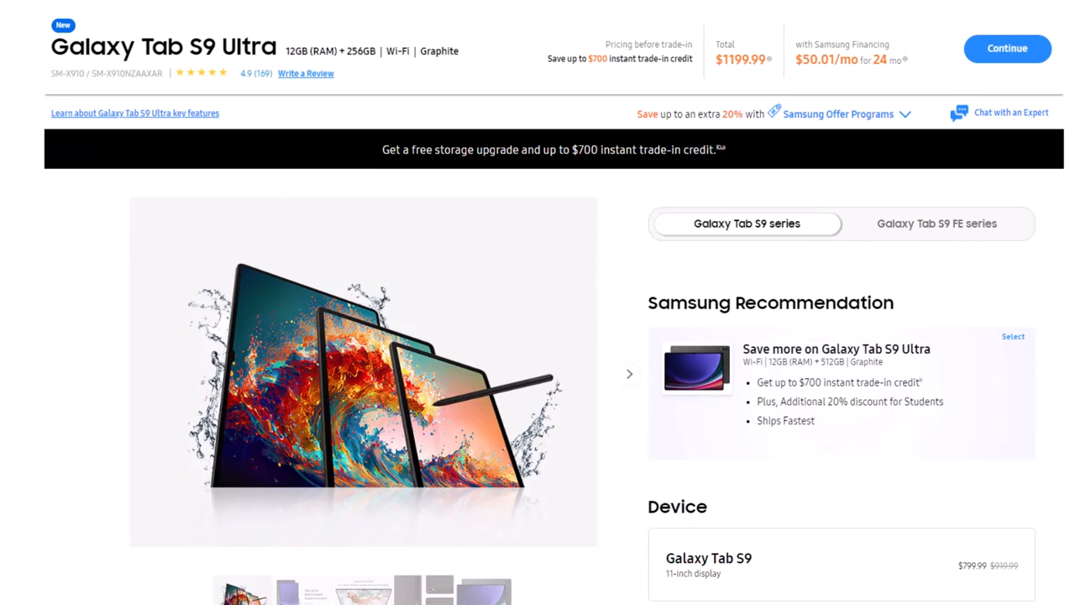
pyautogui.scroll(-3)
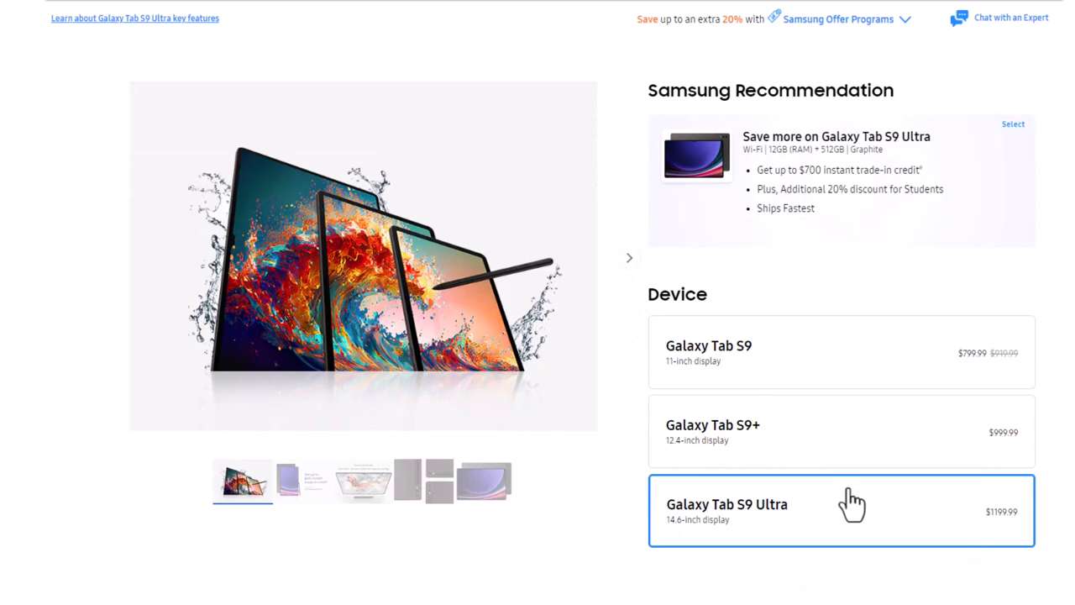
pyautogui.scroll(-3)
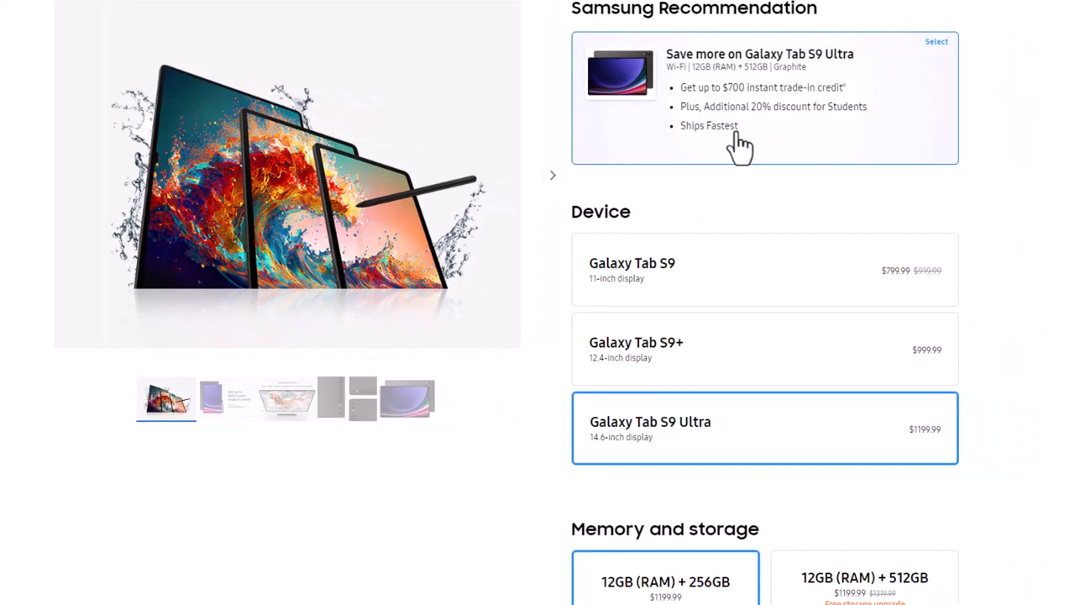
pyautogui.moveTo(895, 248)
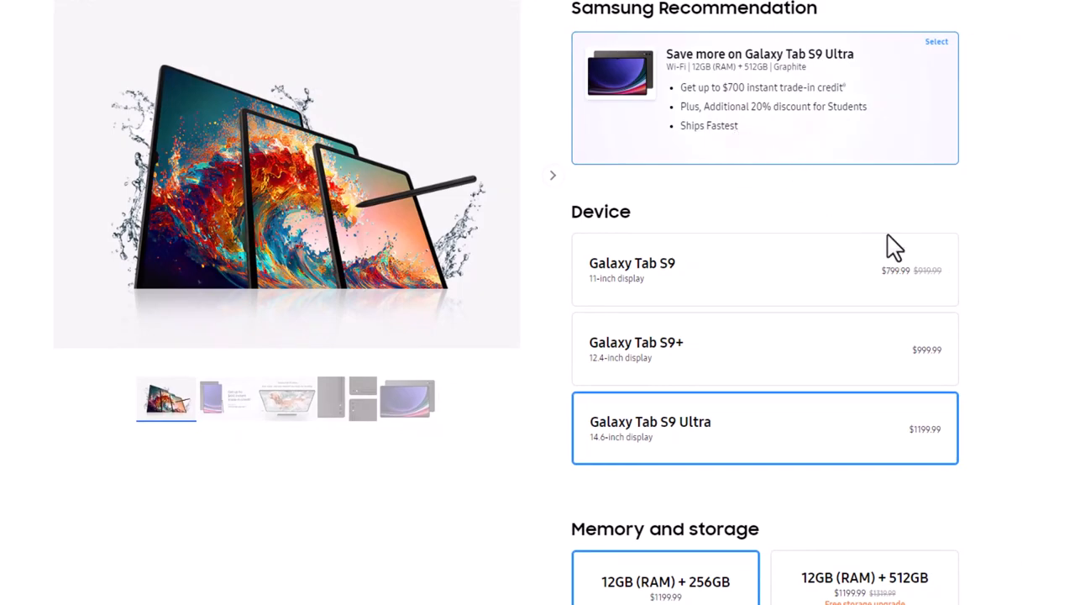
pyautogui.scroll(-3)
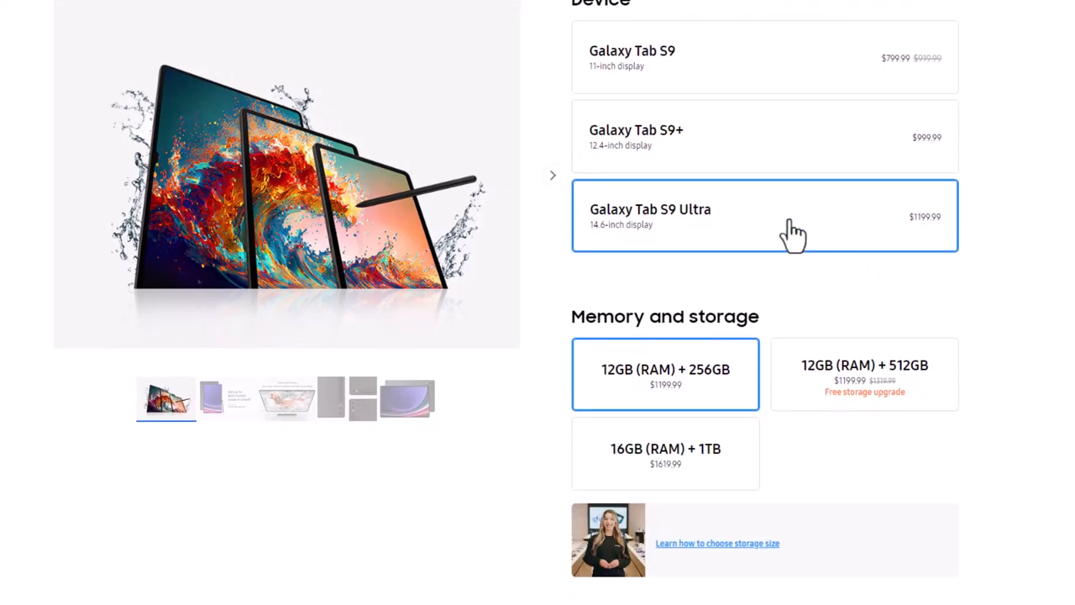
pyautogui.moveTo(793, 403)
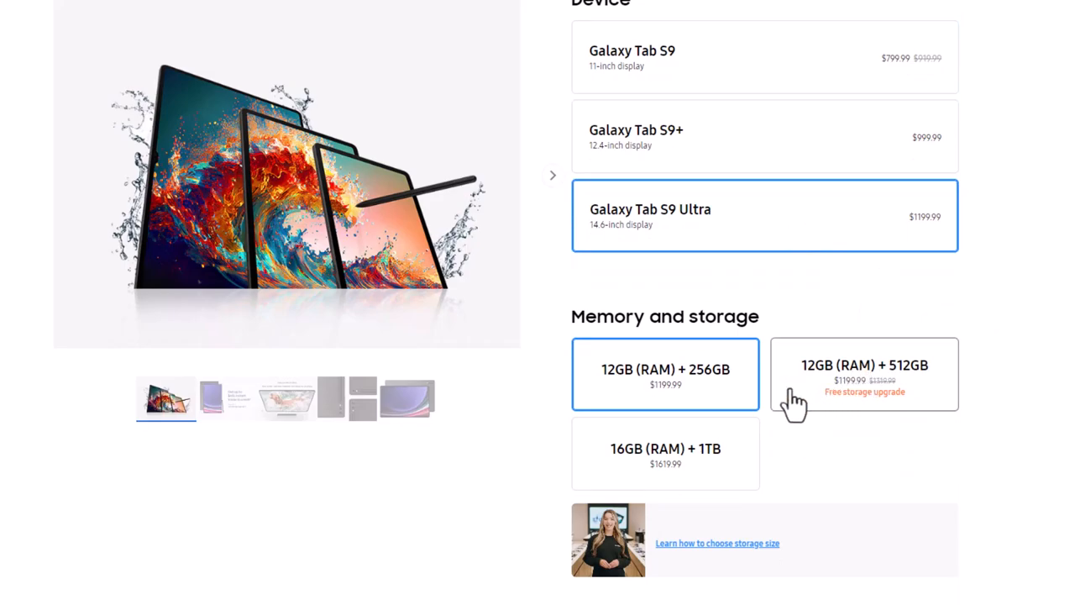
pyautogui.moveTo(894, 370)
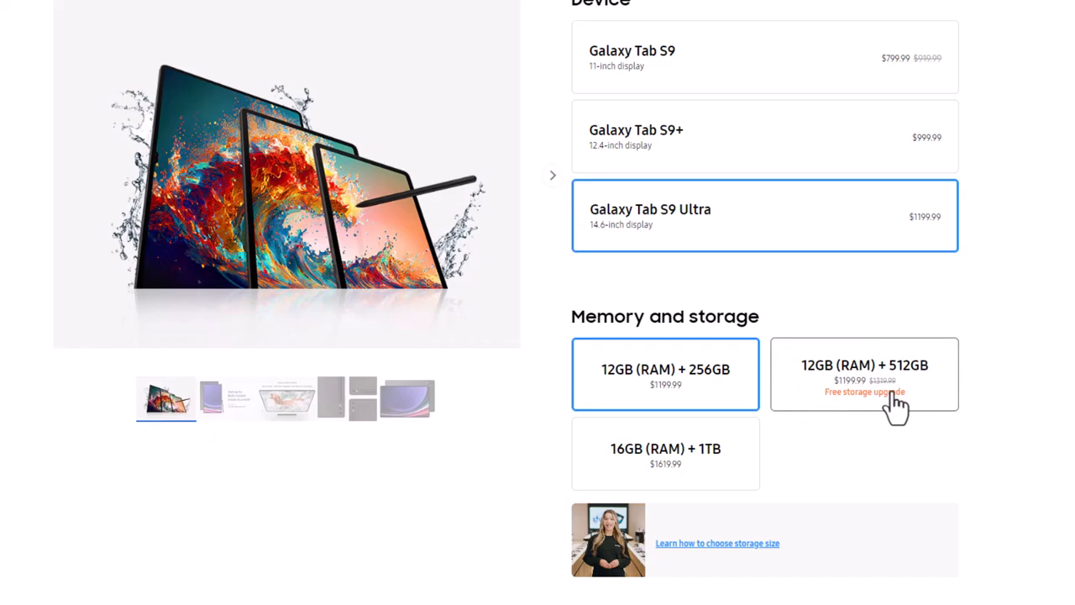
pyautogui.click(863, 374)
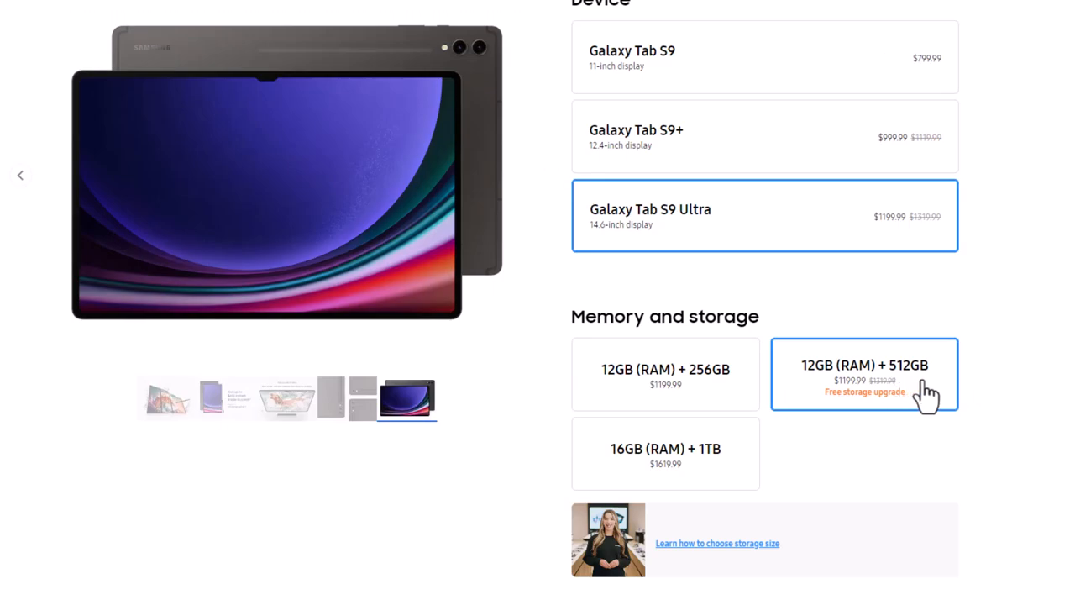
pyautogui.moveTo(882, 395)
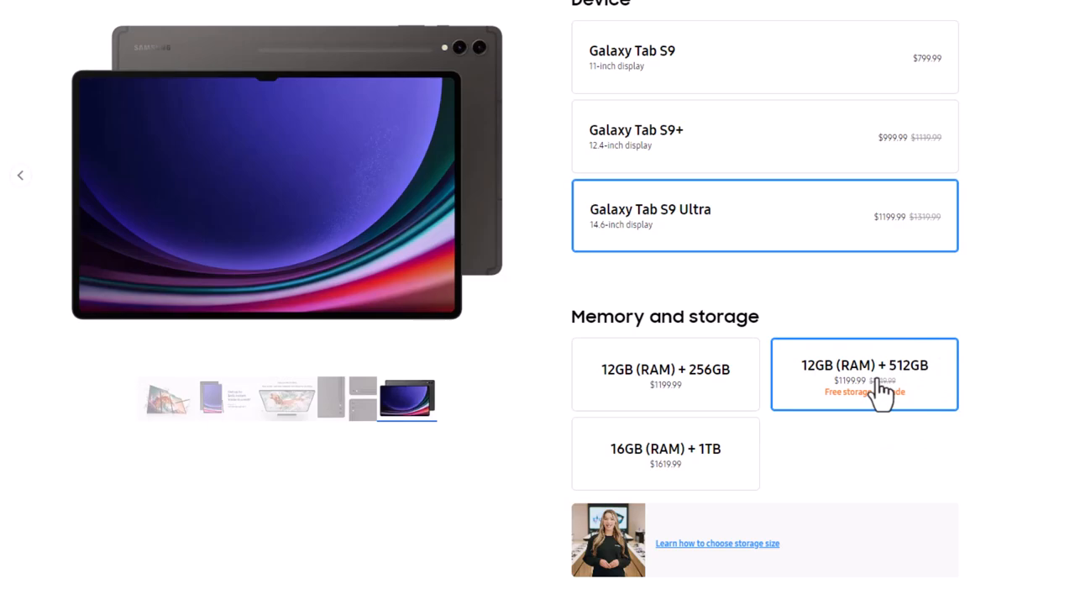
# Step: Scroll past the Wi-Fi and Graphite choices down to the Samsung Trade-in section
pyautogui.scroll(-3)
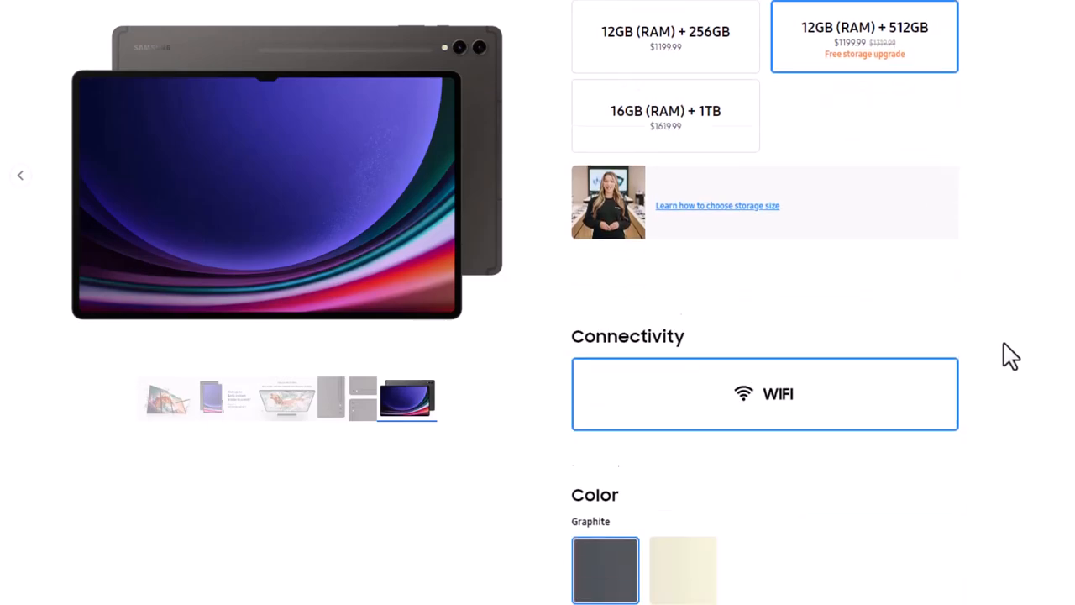
pyautogui.scroll(-3)
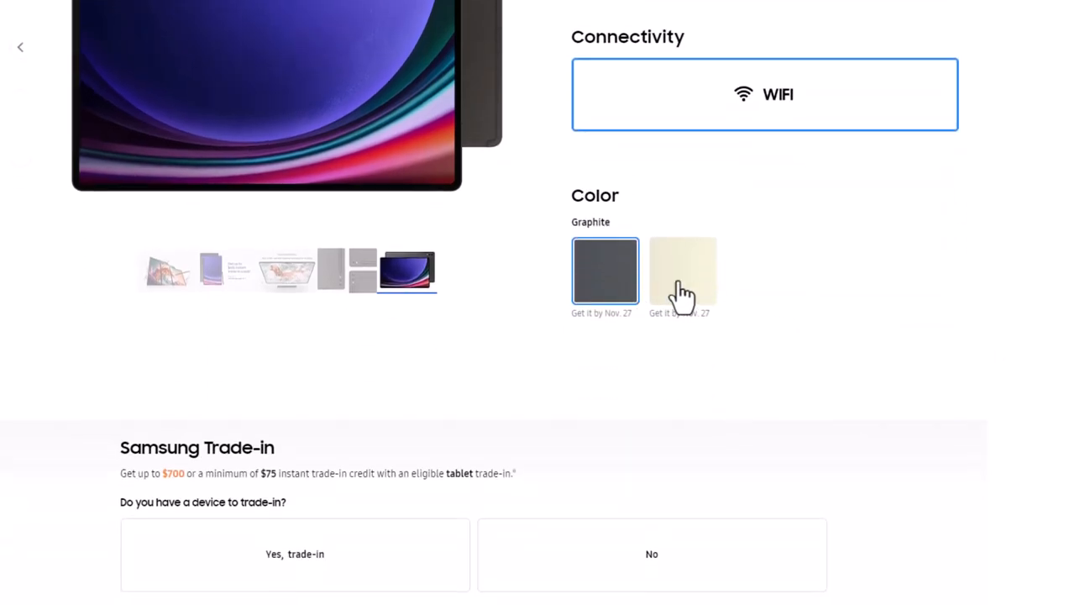
pyautogui.scroll(-3)
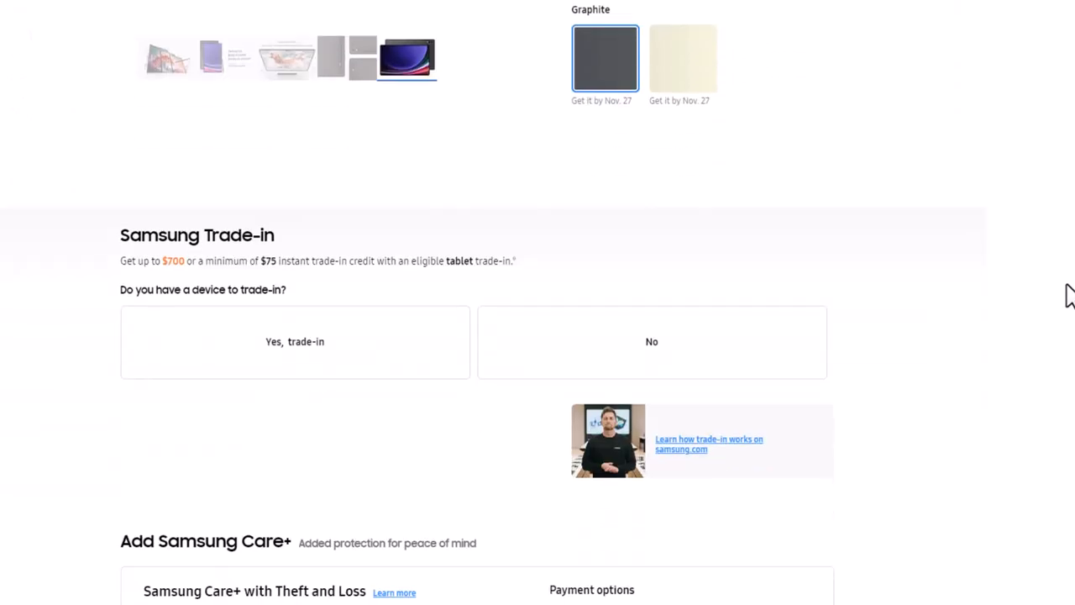
pyautogui.scroll(-3)
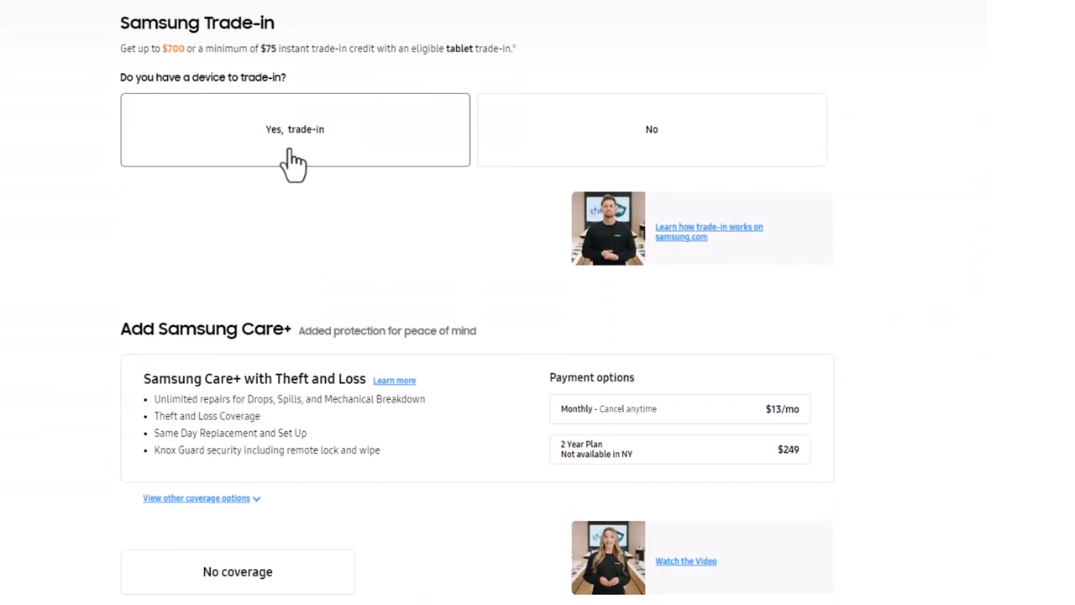
# Step: Trade in a Samsung Galaxy Tab S8 Ultra and accept the trade-in agreement
pyautogui.click(295, 129)
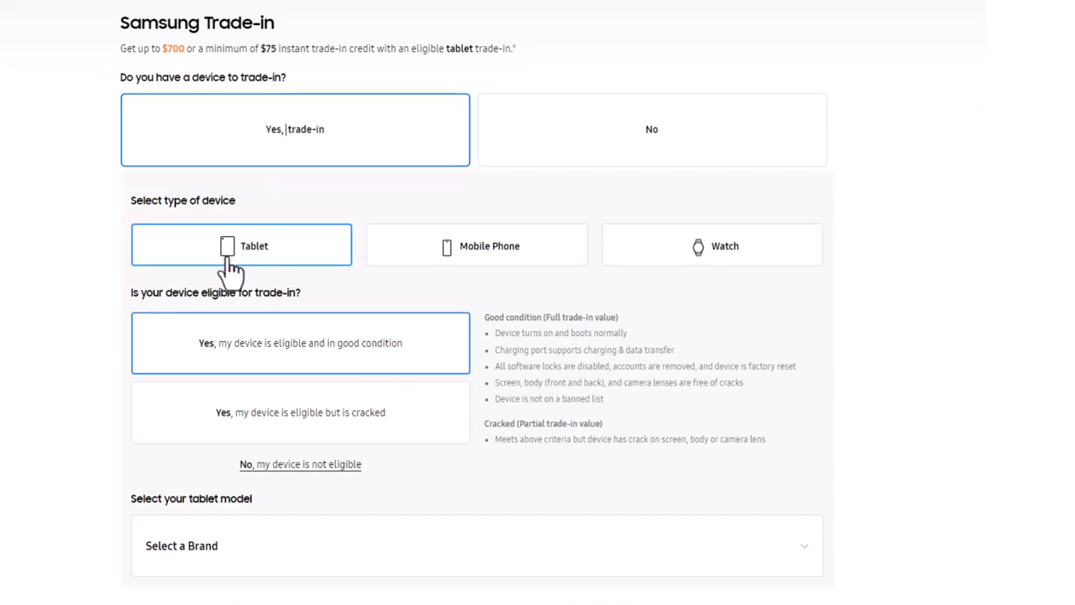
pyautogui.scroll(-3)
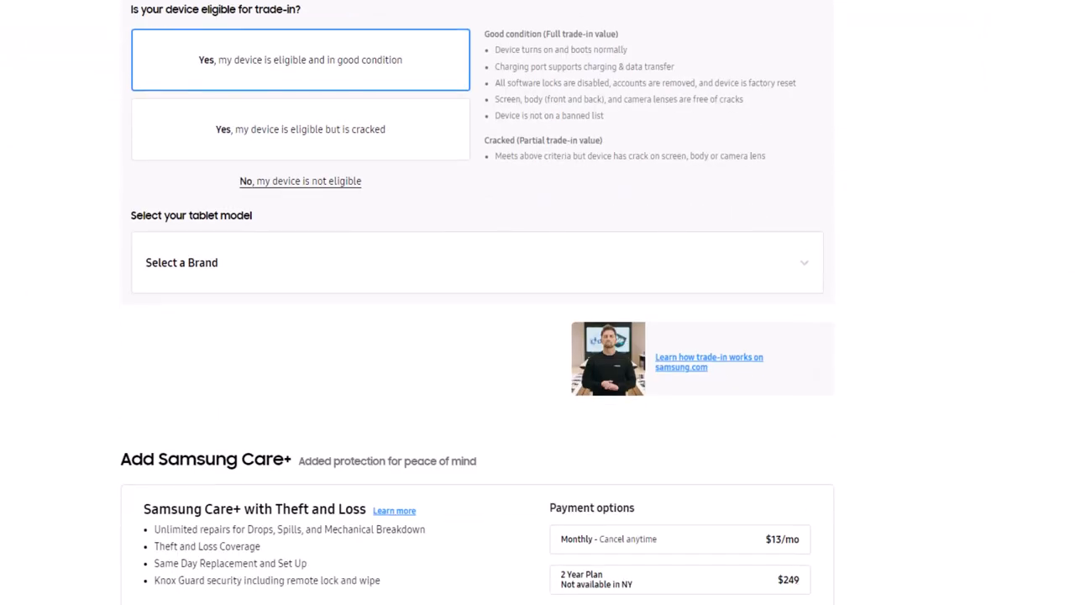
pyautogui.click(181, 262)
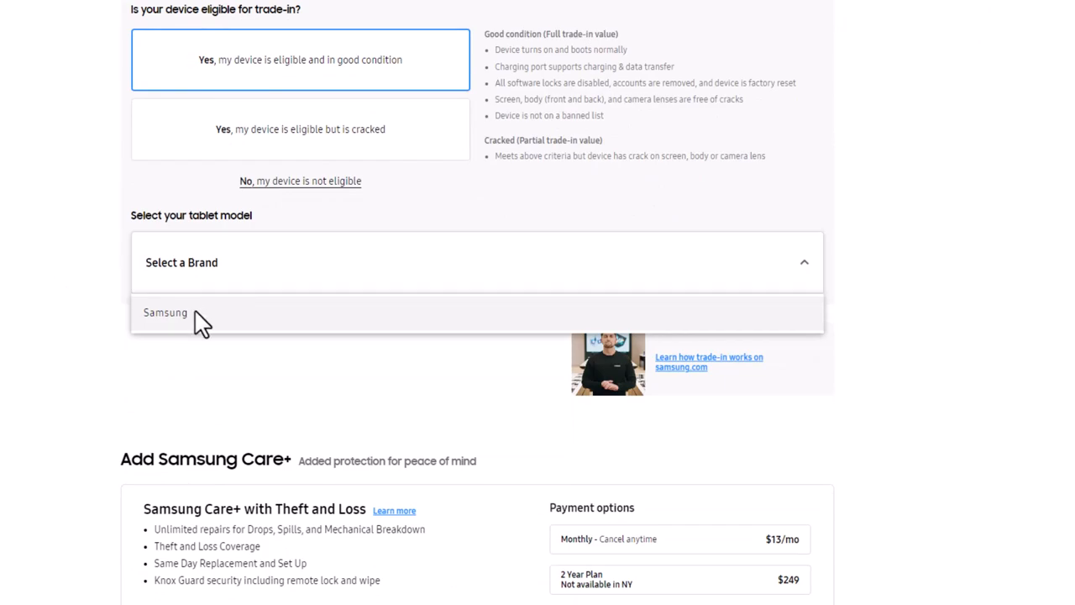
pyautogui.click(164, 312)
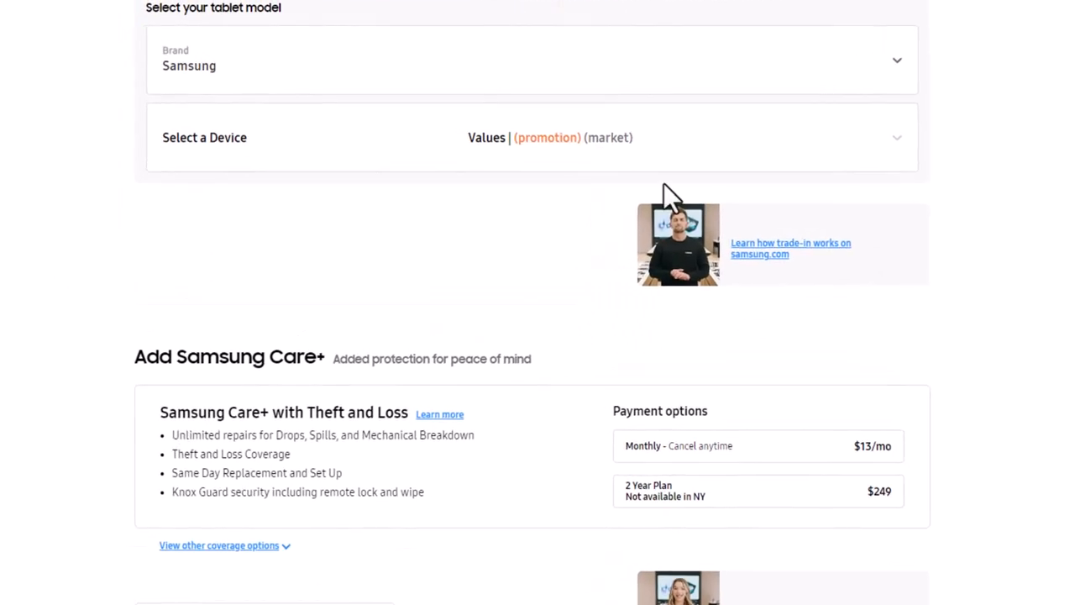
pyautogui.click(531, 137)
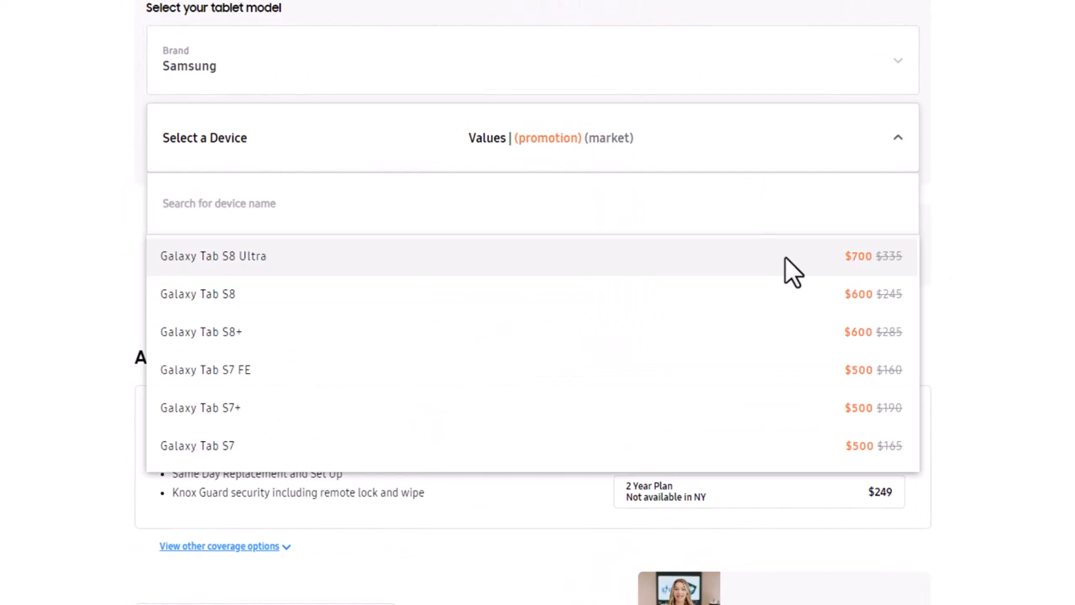
pyautogui.moveTo(834, 281)
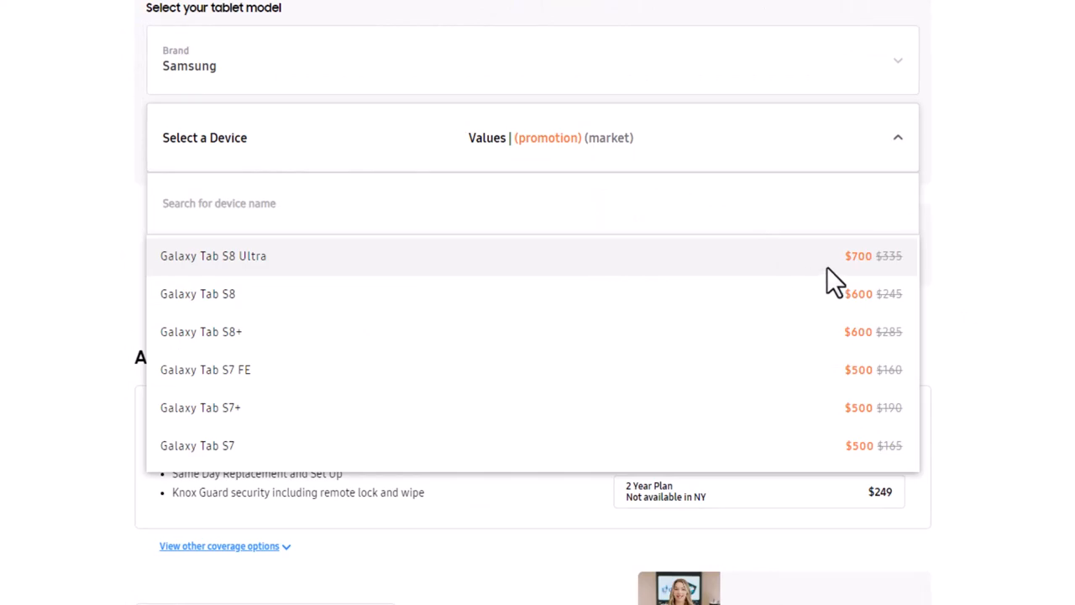
pyautogui.moveTo(466, 281)
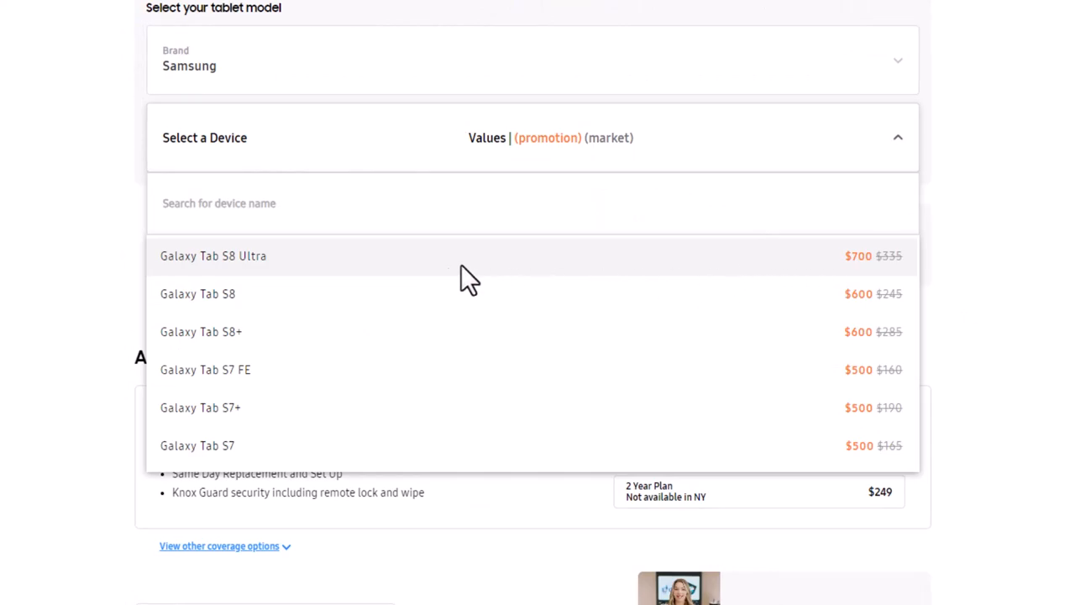
pyautogui.moveTo(272, 273)
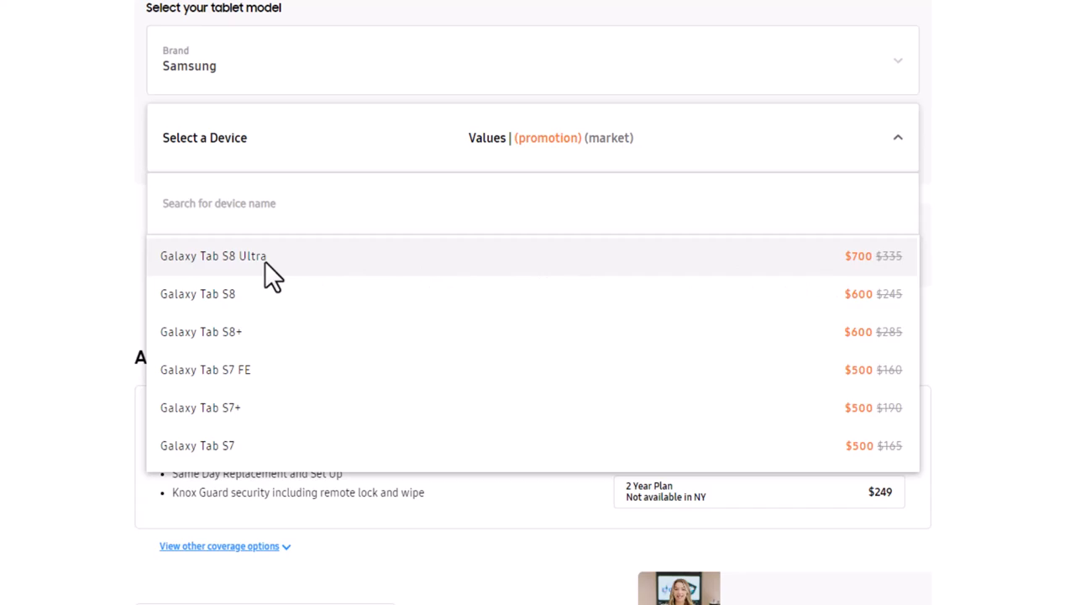
pyautogui.click(212, 256)
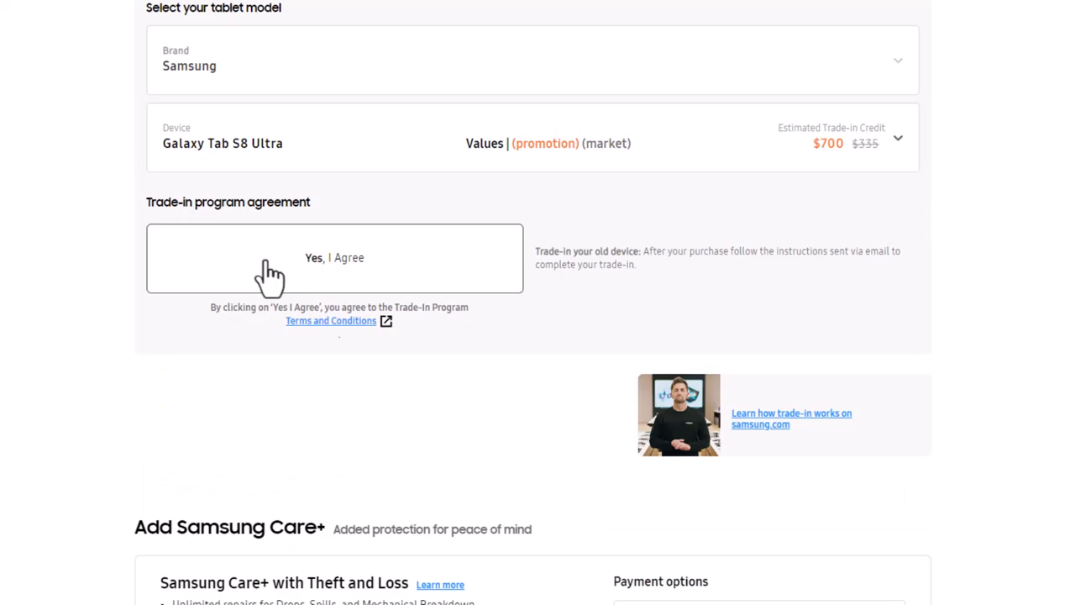
pyautogui.moveTo(359, 270)
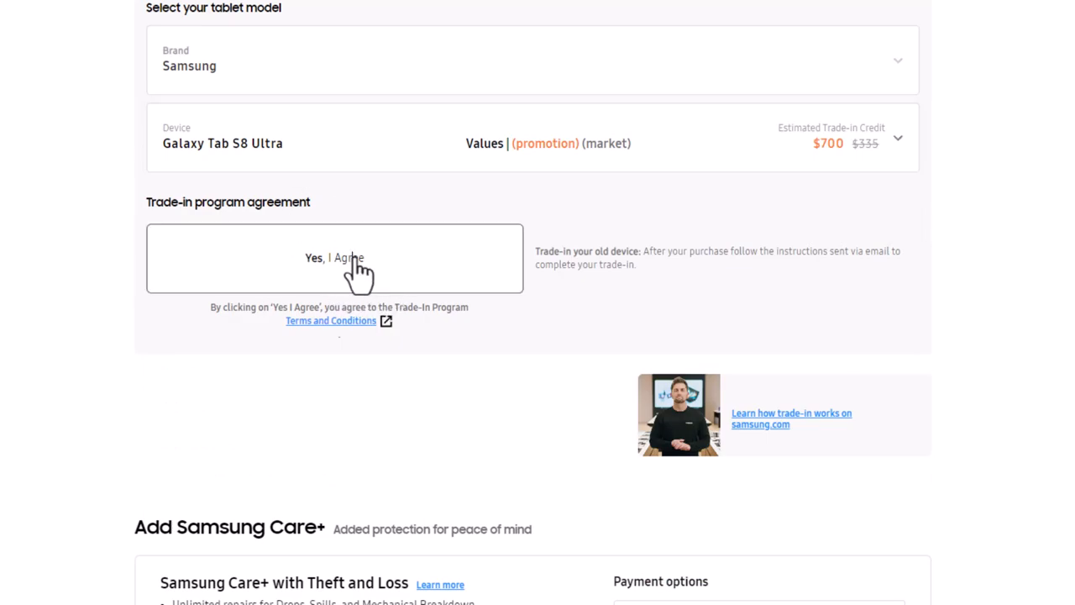
pyautogui.click(335, 258)
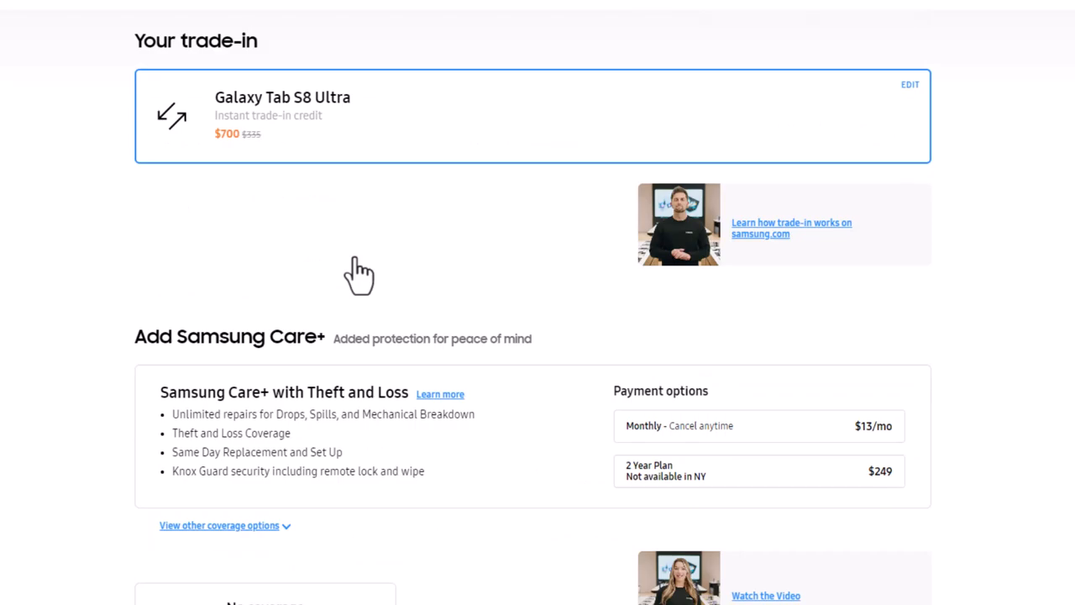
pyautogui.moveTo(999, 349)
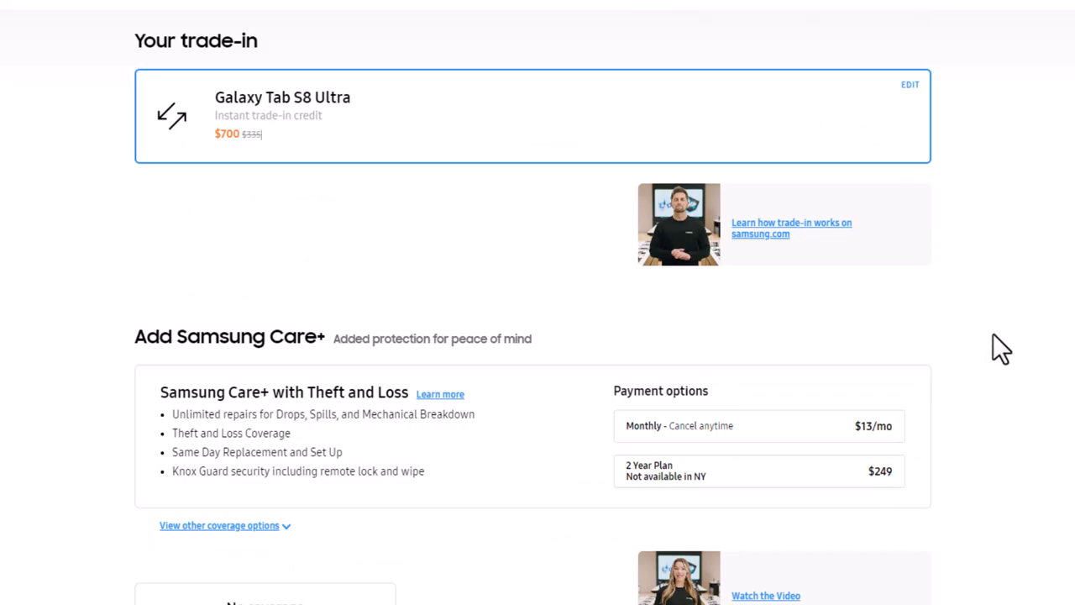
pyautogui.scroll(-3)
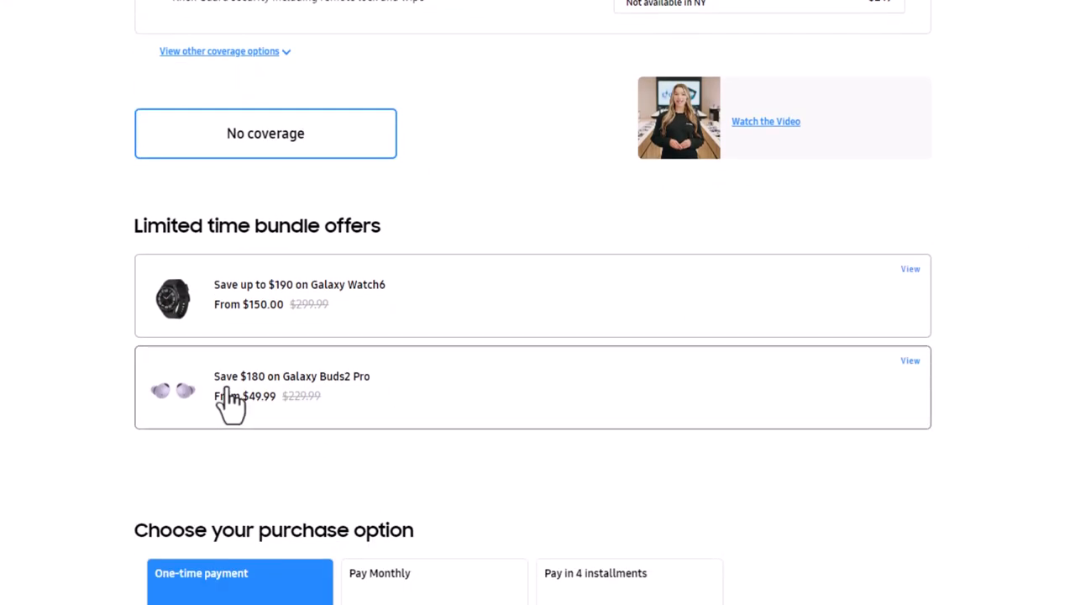
pyautogui.moveTo(420, 406)
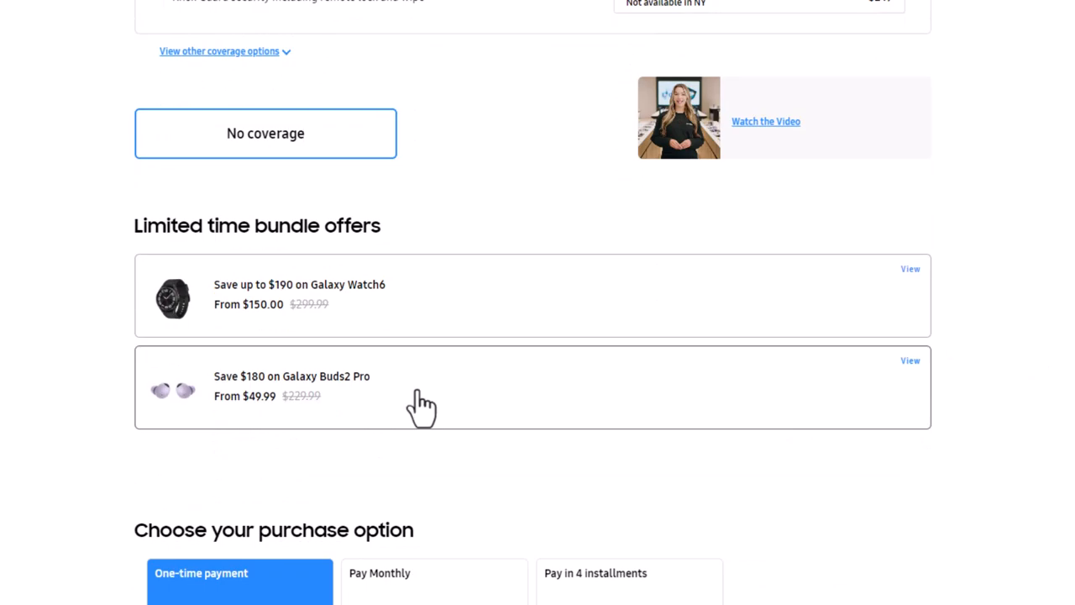
pyautogui.moveTo(373, 411)
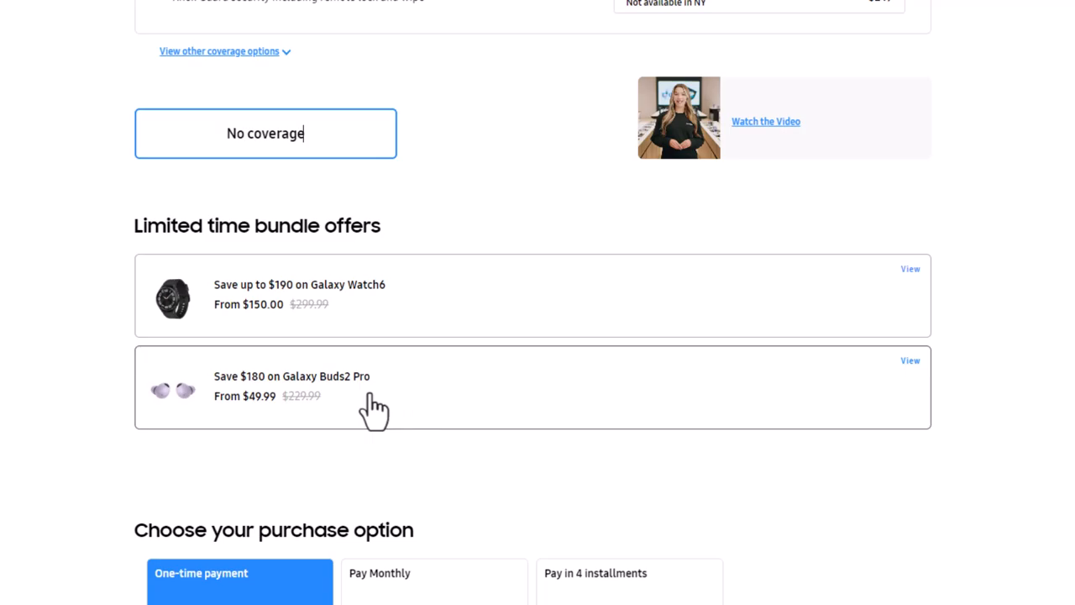
pyautogui.moveTo(526, 402)
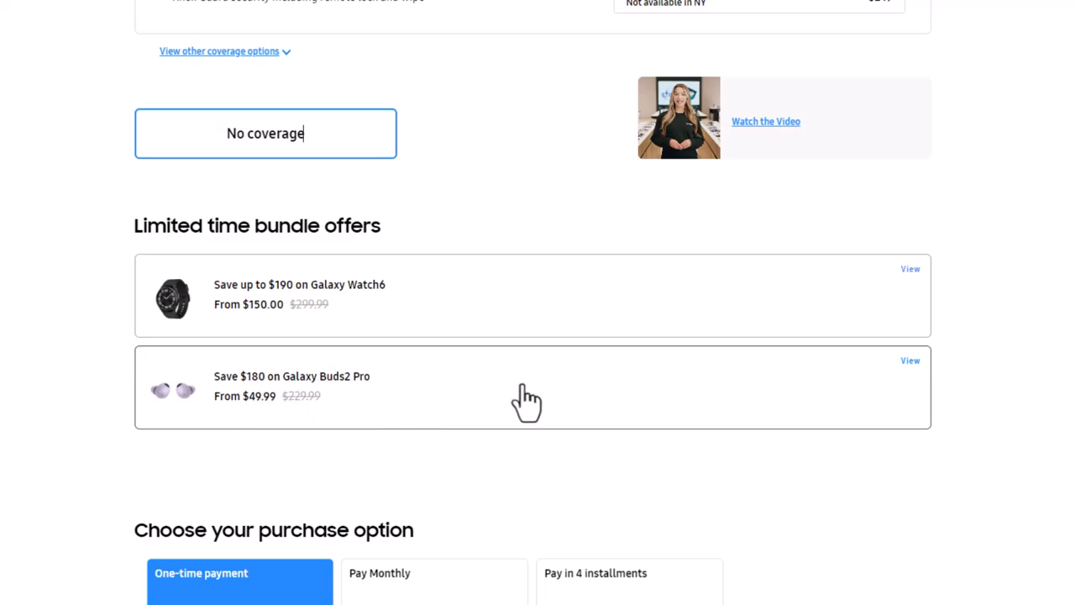
pyautogui.moveTo(464, 400)
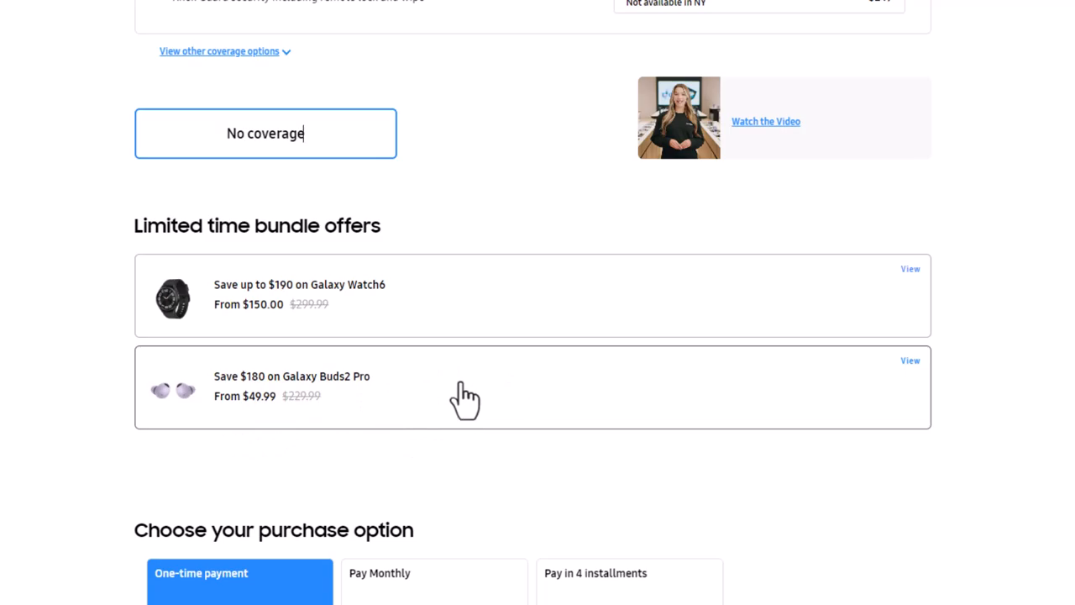
pyautogui.scroll(-3)
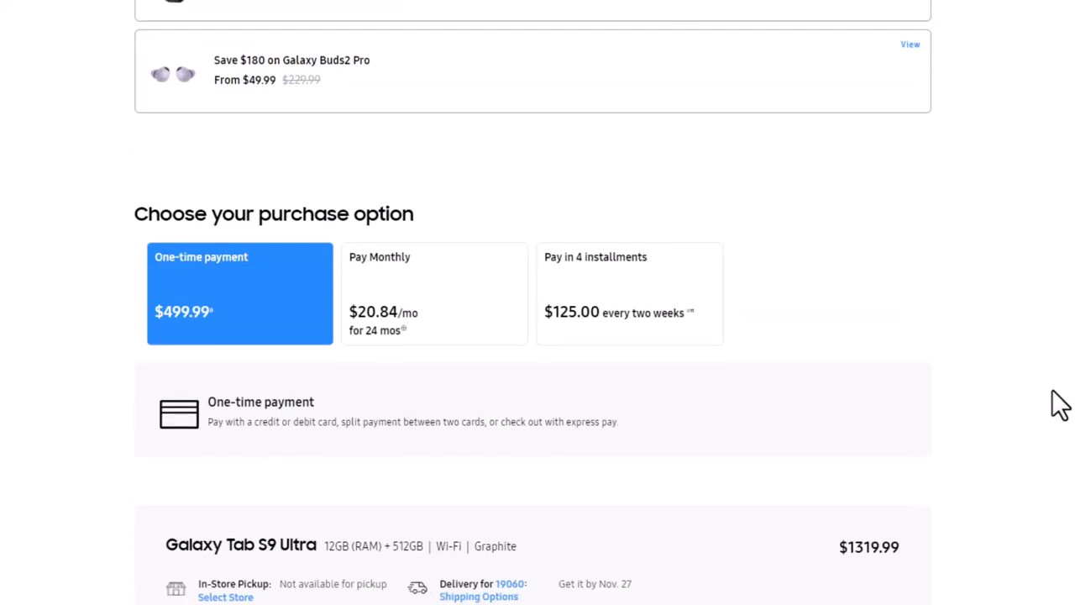
pyautogui.scroll(-3)
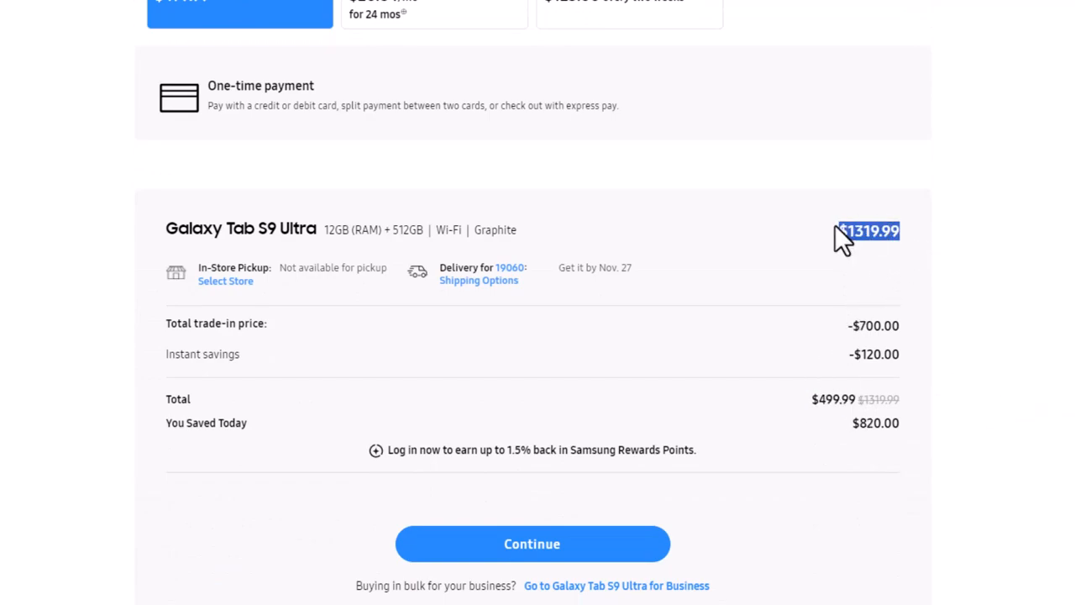
pyautogui.moveTo(898, 317)
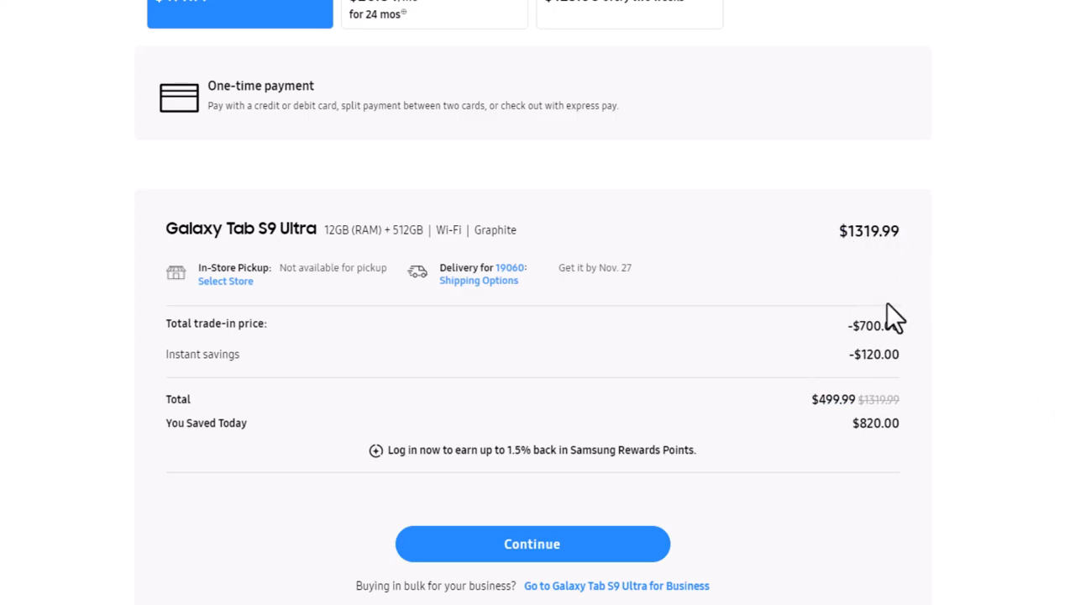
pyautogui.doubleClick(873, 325)
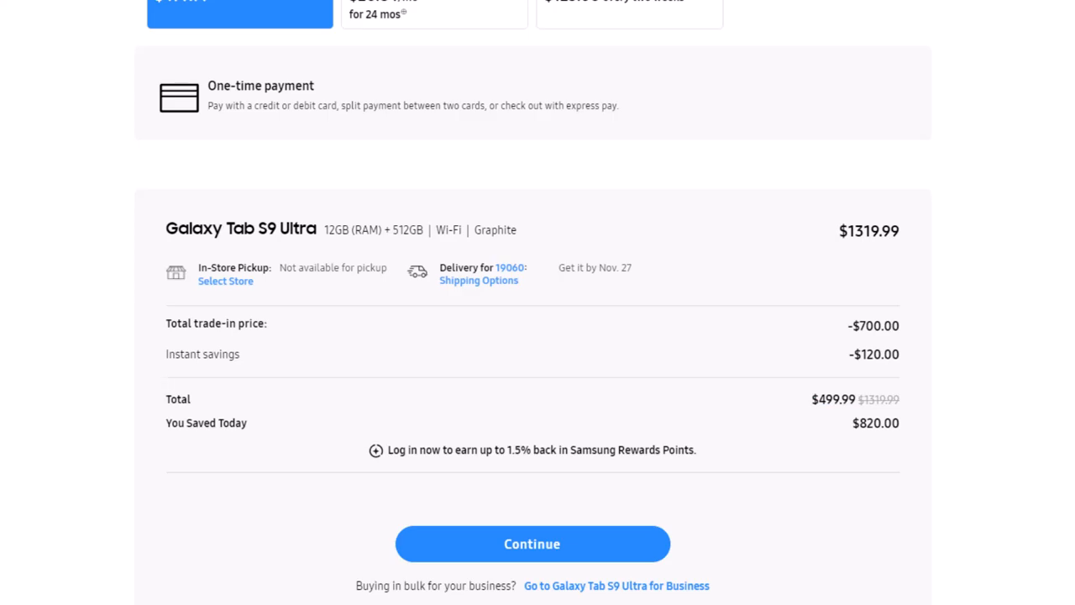
pyautogui.scroll(3)
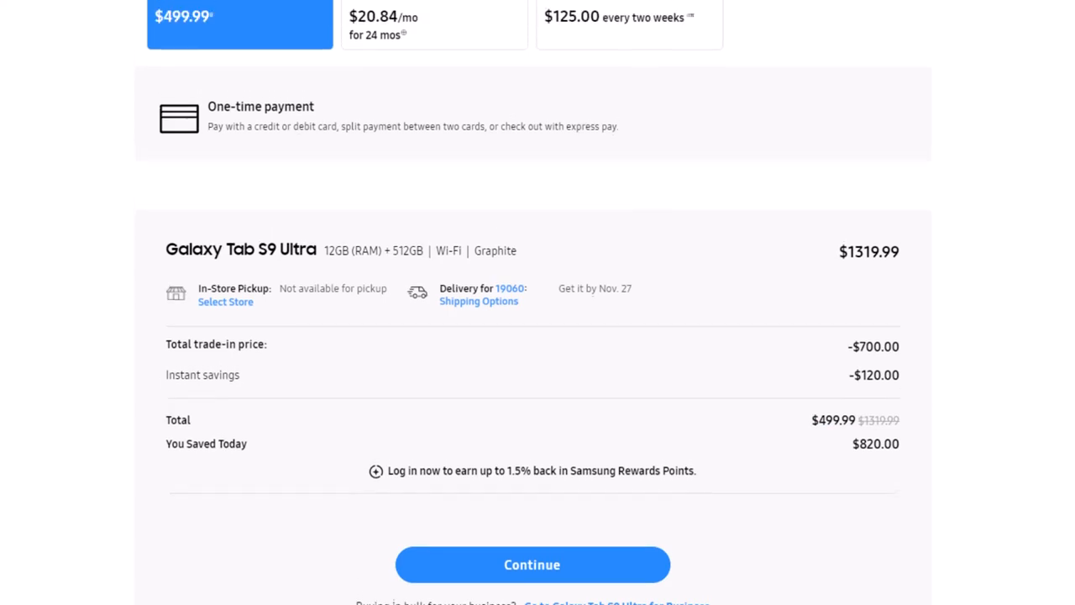
pyautogui.scroll(3)
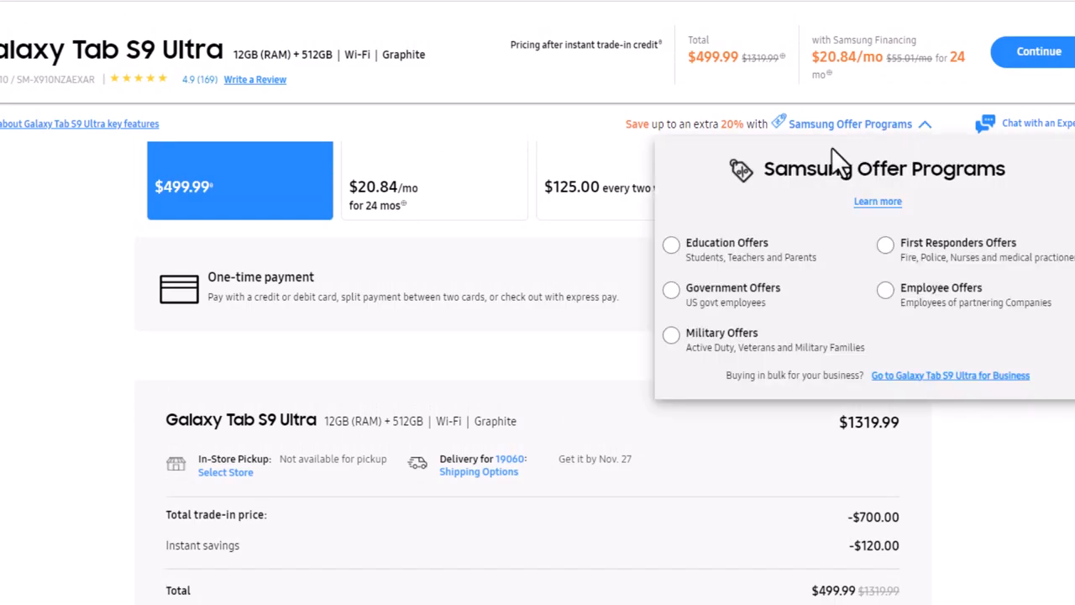
pyautogui.moveTo(718, 260)
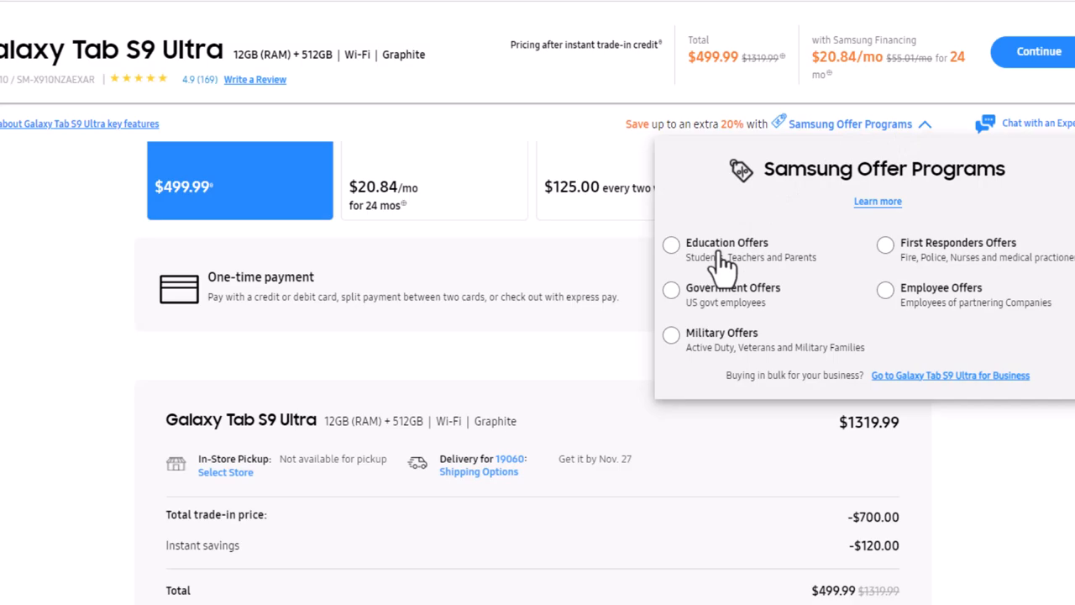
pyautogui.moveTo(813, 309)
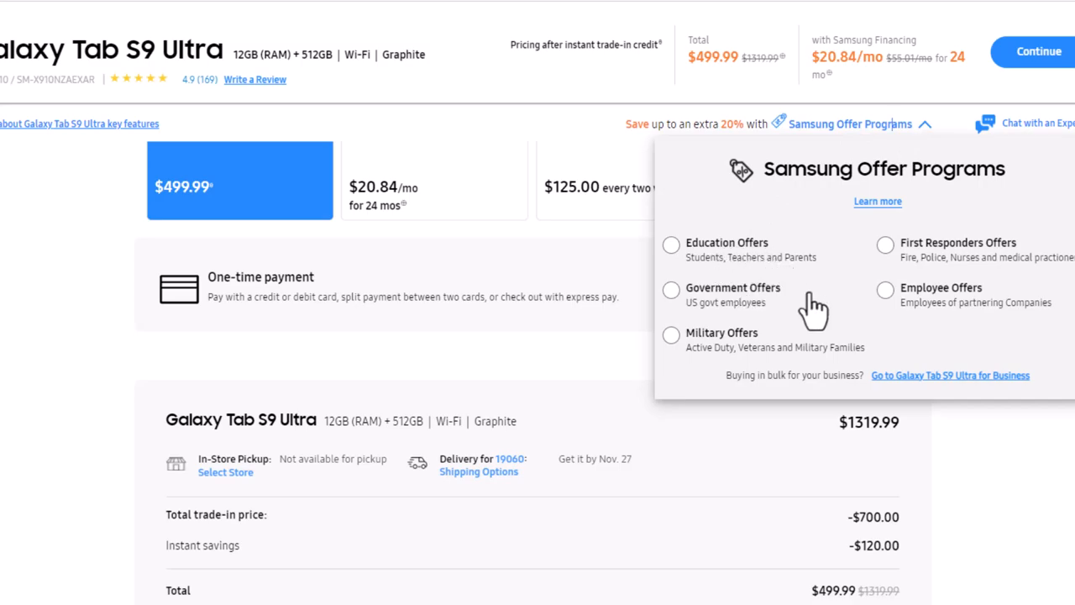
pyautogui.moveTo(948, 260)
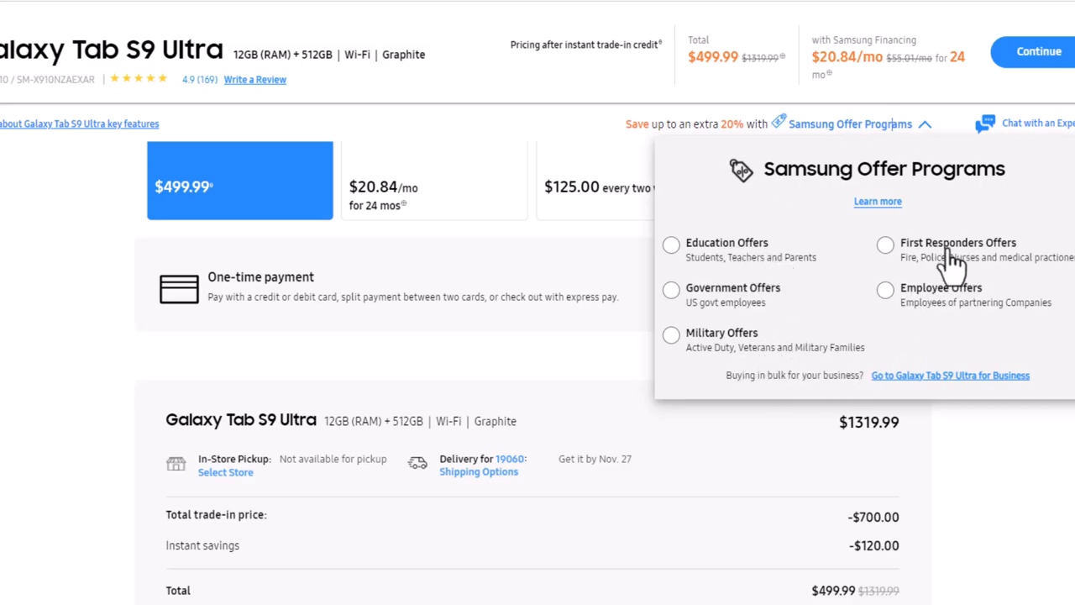
pyautogui.moveTo(745, 270)
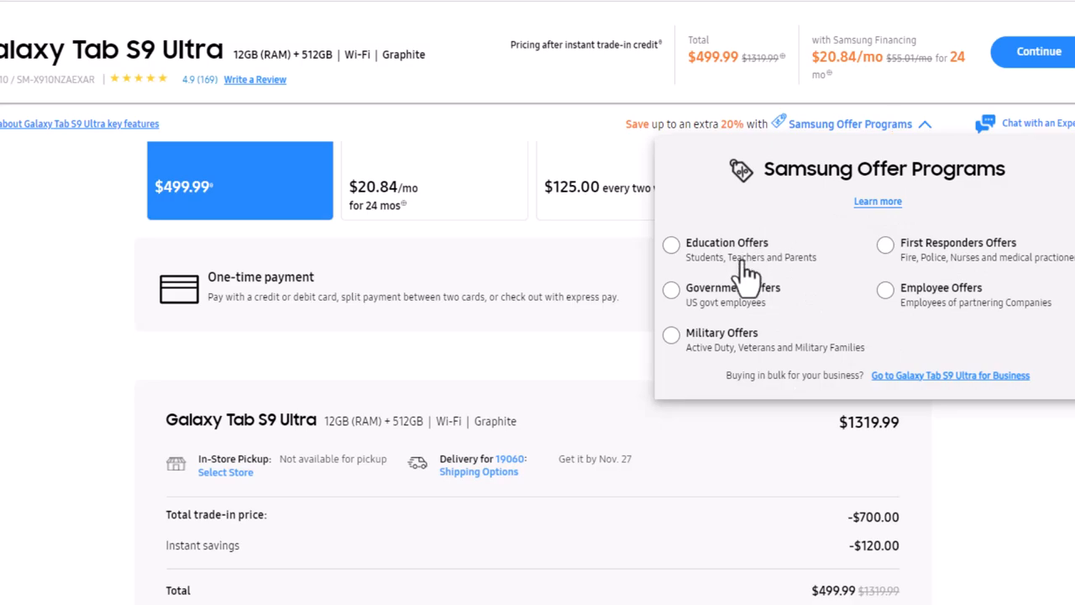
pyautogui.moveTo(746, 265)
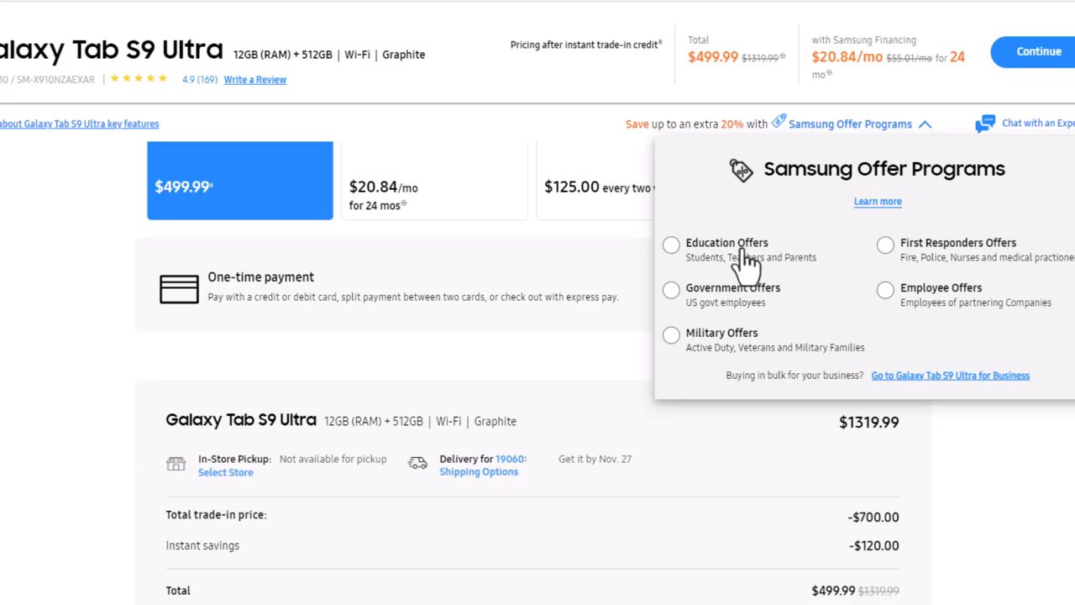
pyautogui.moveTo(746, 267)
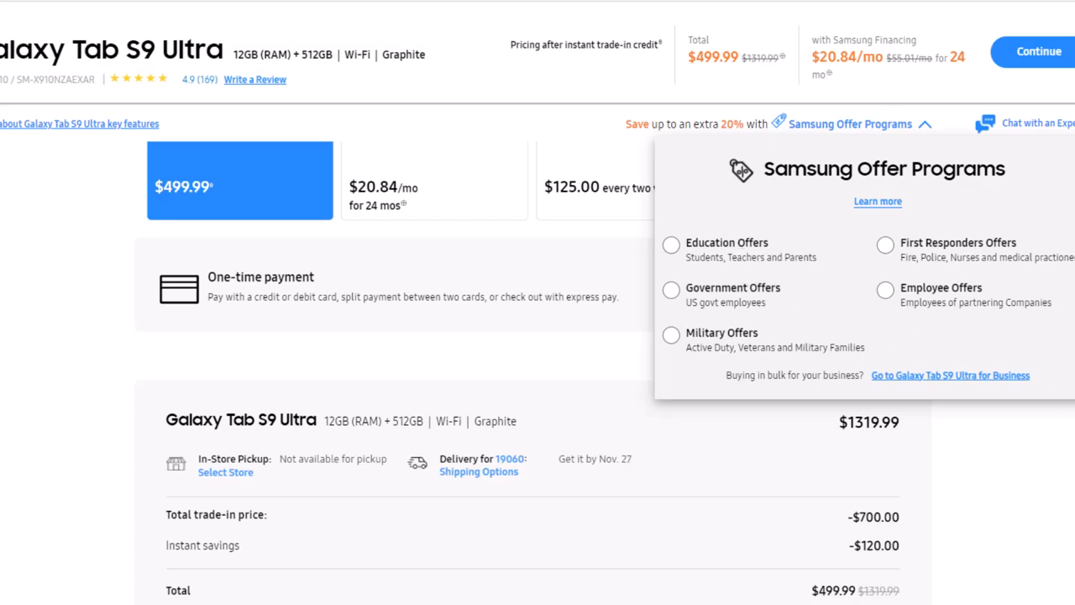
pyautogui.click(925, 123)
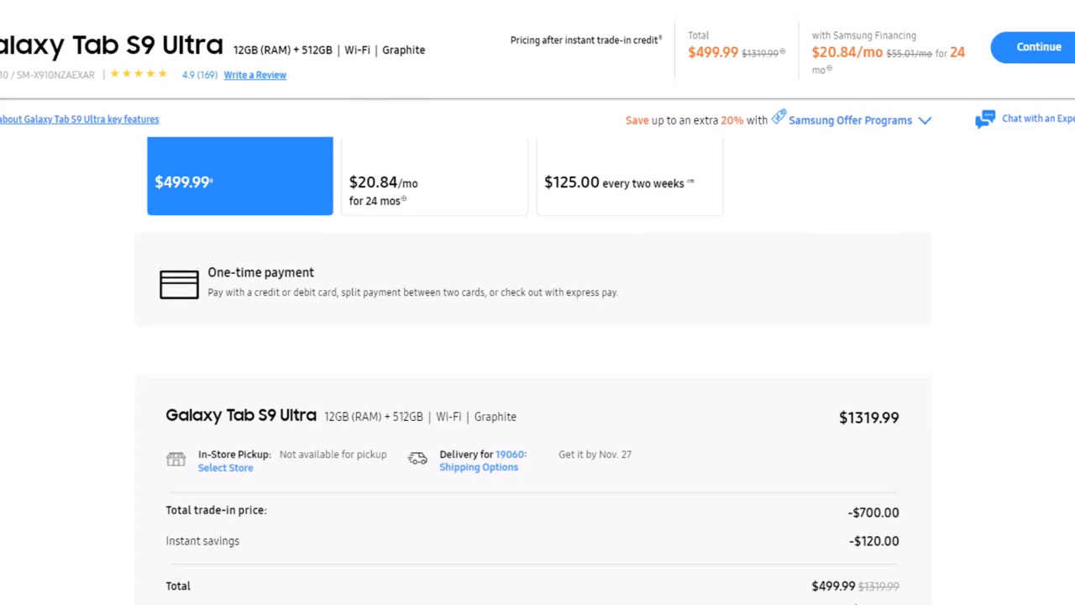
pyautogui.scroll(-3)
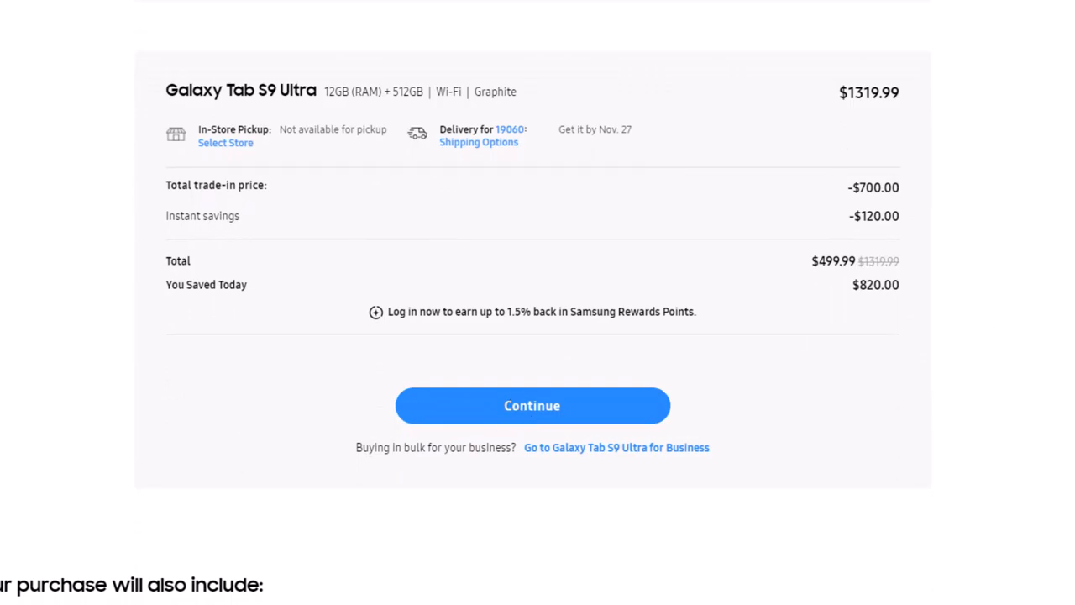